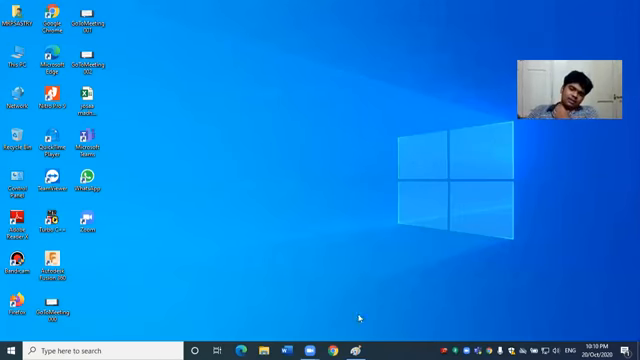
- Launch Google Chrome from the taskbar
{"action": "left_click", "coordinate": [335, 351]}
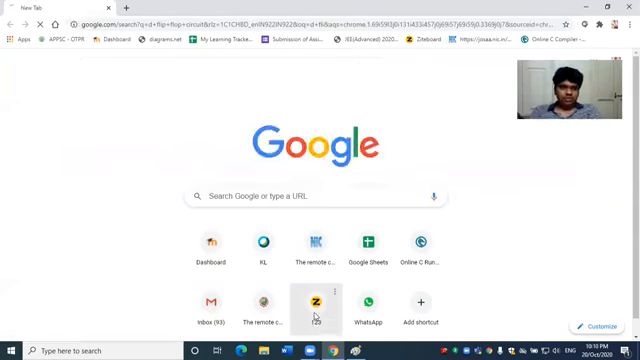
- Run the 'd flip flop circuit' search and scroll through the image results
{"action": "key", "text": "Return"}
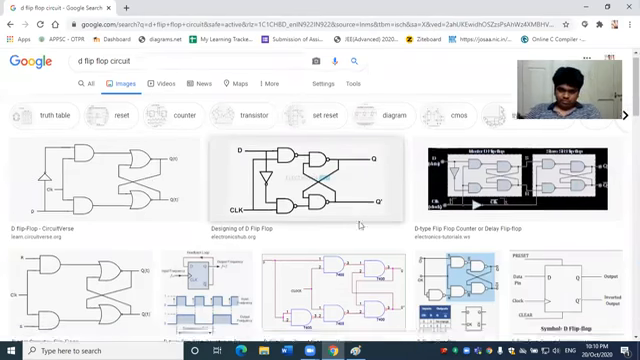
{"action": "scroll", "scroll_direction": "down", "scroll_amount": 3}
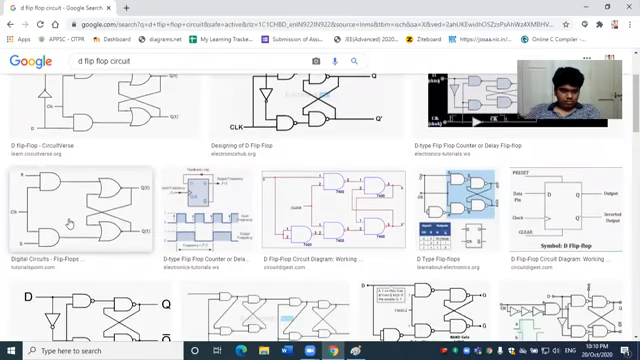
{"action": "scroll", "scroll_direction": "down", "scroll_amount": 3}
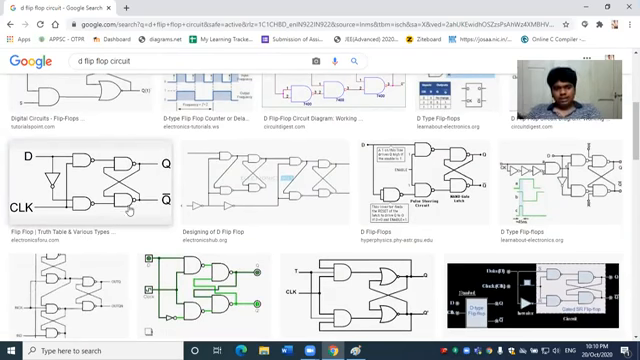
{"action": "scroll", "scroll_direction": "down", "scroll_amount": 3}
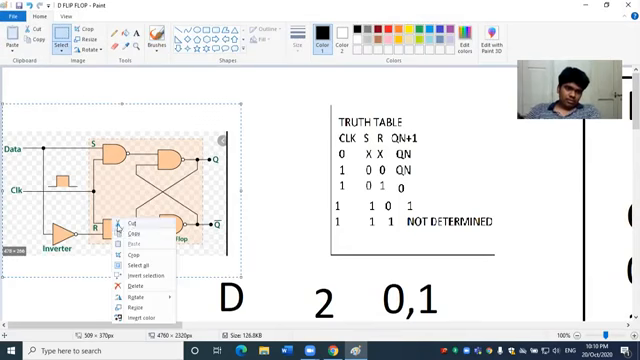
- Copy the SR flip-flop diagram into Paint and search 'sr flip flop using nand gate'
{"action": "left_click", "coordinate": [400, 170]}
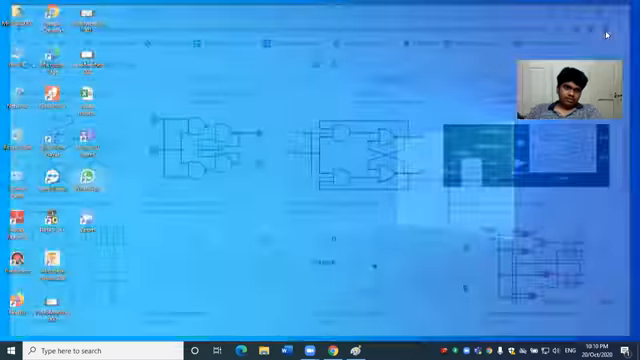
{"action": "type", "text": "paint"}
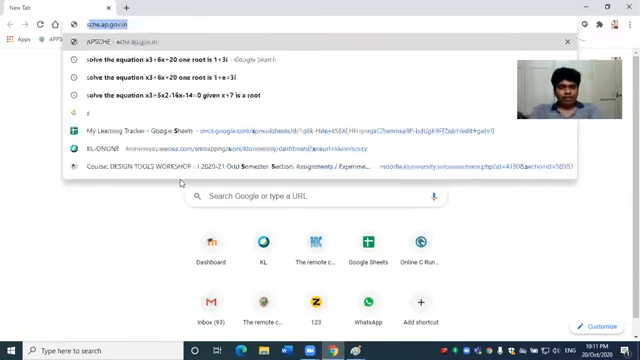
{"action": "type", "text": "sr flip flop using nand gate"}
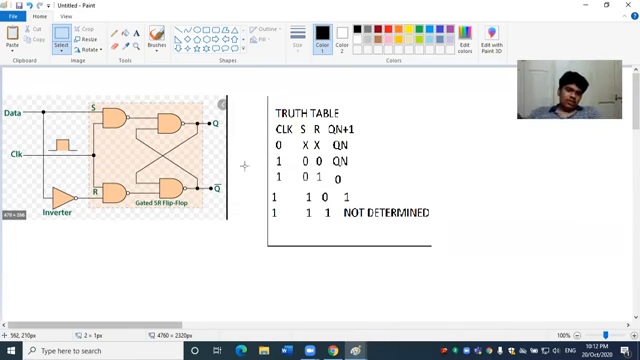
{"action": "mouse_move", "coordinate": [355, 178]}
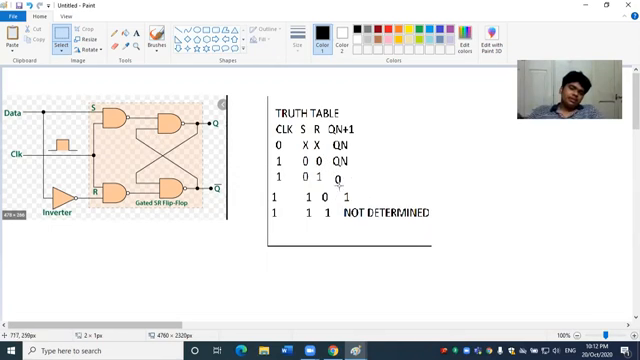
{"action": "mouse_move", "coordinate": [423, 218]}
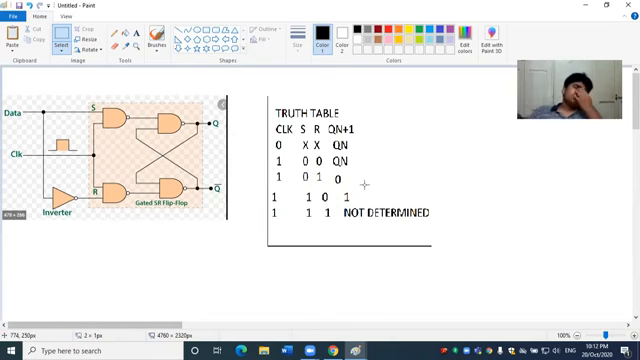
{"action": "mouse_move", "coordinate": [362, 188]}
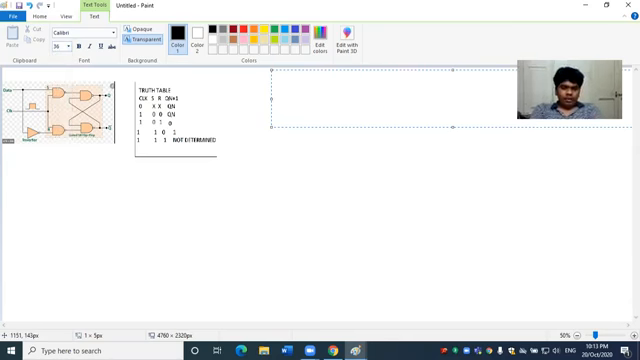
- Type the heading 'D FLIP FLOP TRUTH TABLE' with column headers CLK, D and Qn+1
{"action": "type", "text": "D FLIP FLOP TRUTH"}
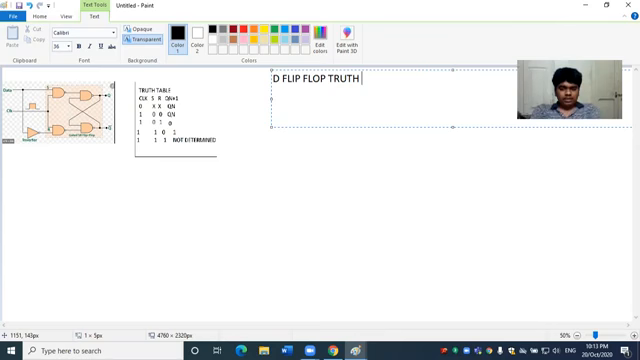
{"action": "type", "text": "TABLE"}
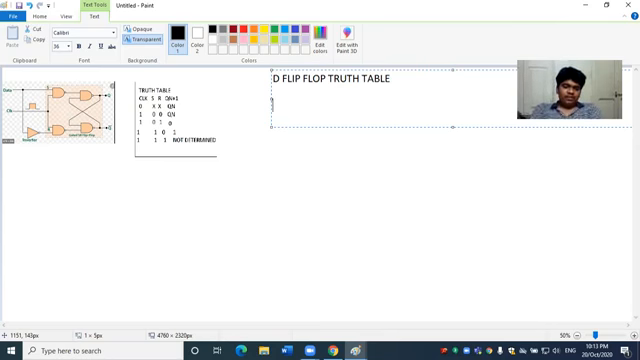
{"action": "type", "text": "D"}
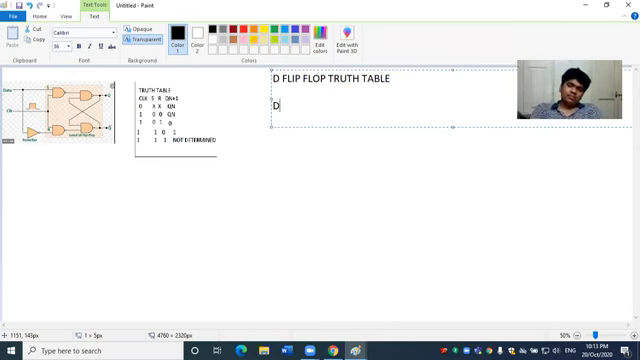
{"action": "type", "text": "Q"}
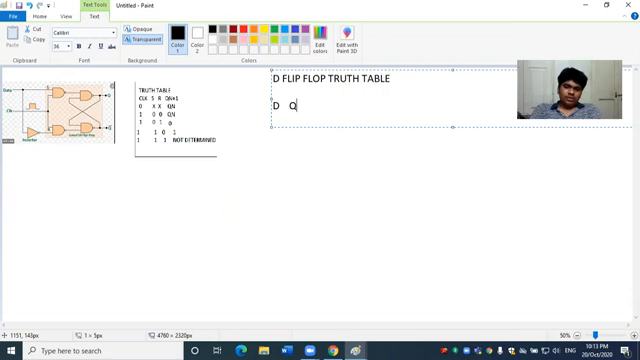
{"action": "type", "text": "n"}
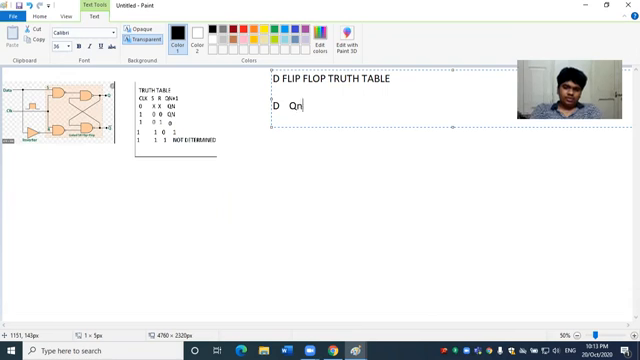
{"action": "type", "text": "Q"}
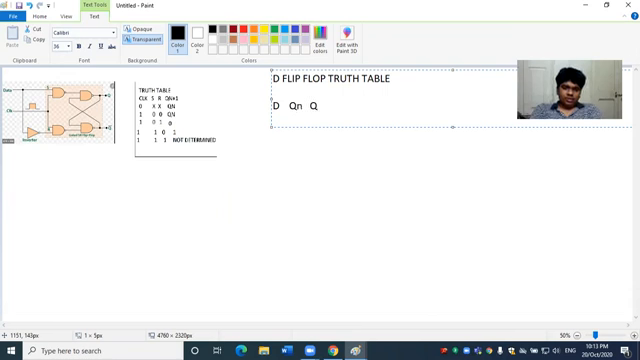
{"action": "type", "text": "n+1"}
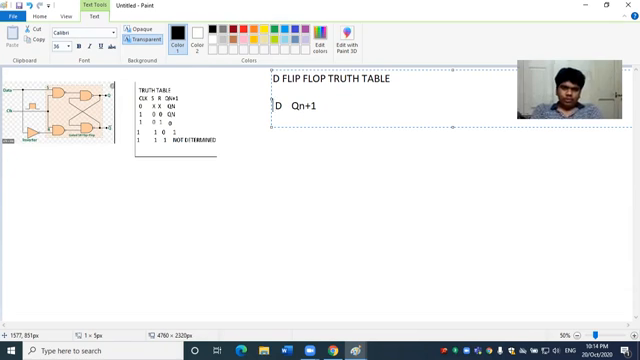
{"action": "type", "text": "c"}
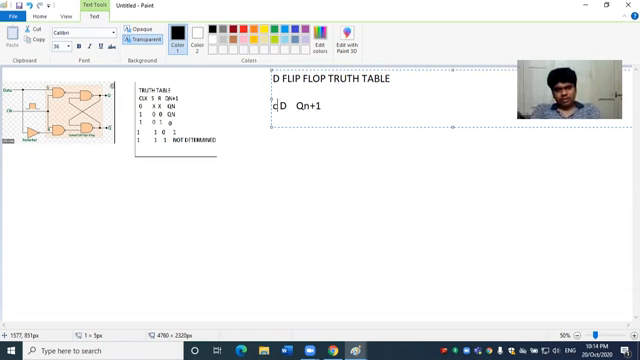
{"action": "type", "text": "LK   D"}
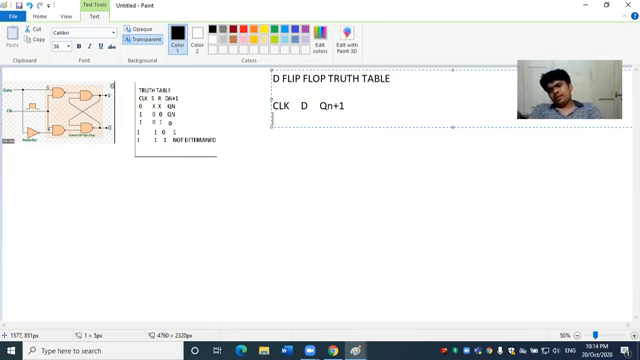
- Enter the D flip-flop table rows 0 X Qn, 1 0 1 and 1 1 0
{"action": "type", "text": "0"}
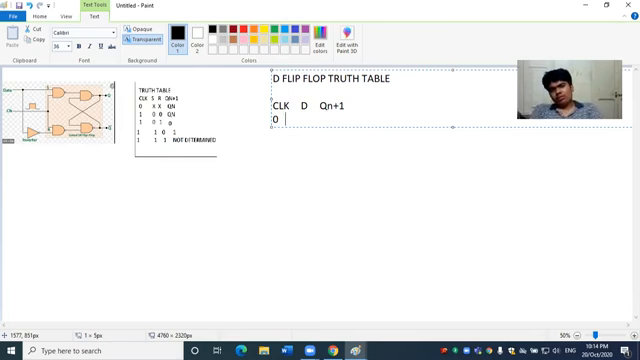
{"action": "type", "text": "X"}
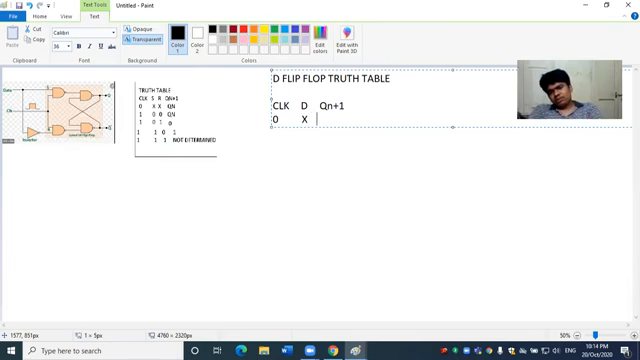
{"action": "type", "text": "Q"}
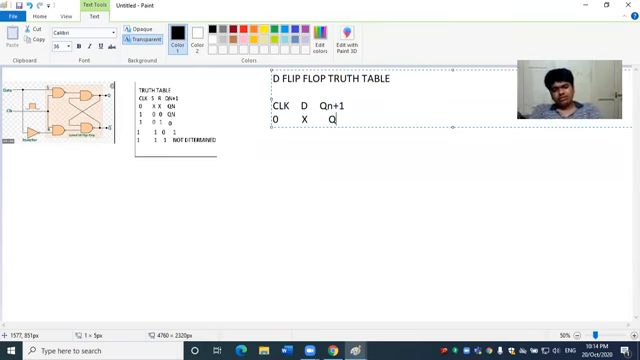
{"action": "type", "text": "n"}
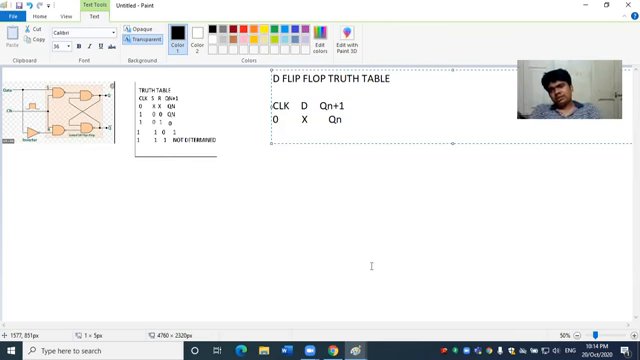
{"action": "type", "text": "1"}
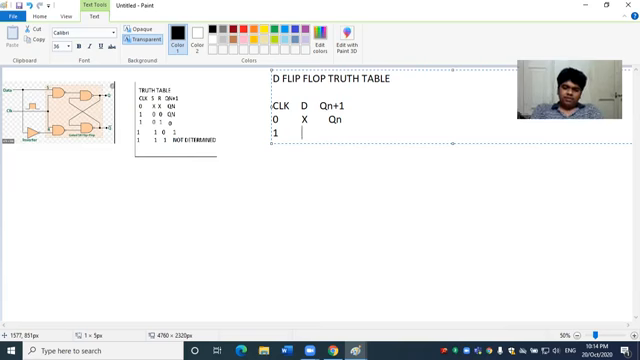
{"action": "type", "text": "0"}
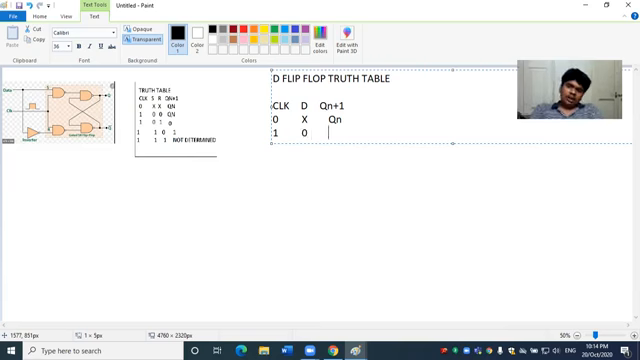
{"action": "type", "text": "1"}
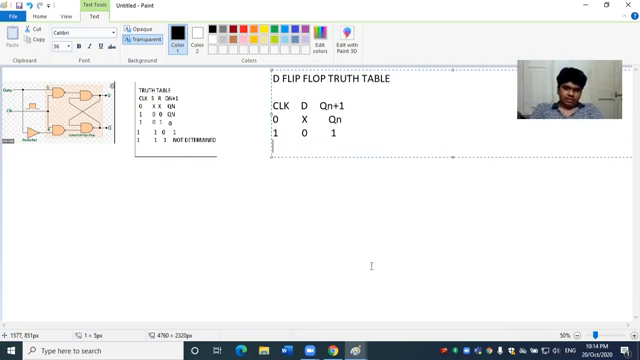
{"action": "type", "text": "1"}
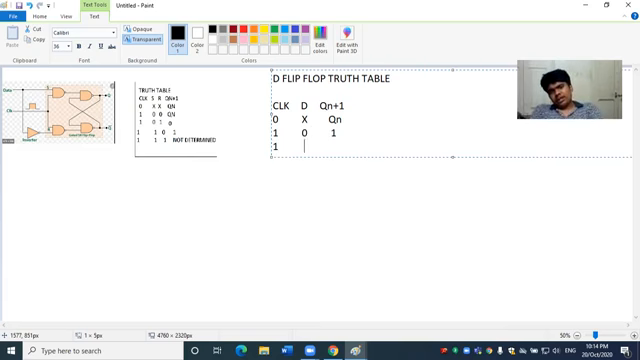
{"action": "type", "text": "1"}
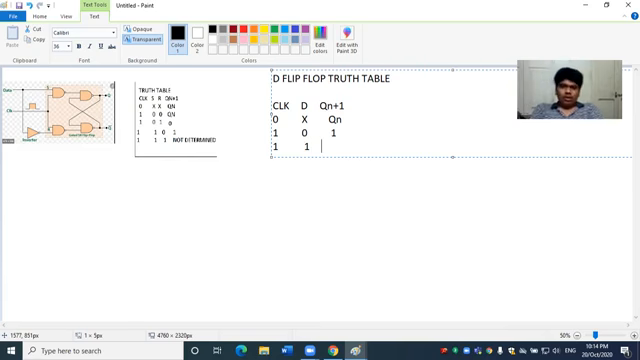
{"action": "type", "text": "0"}
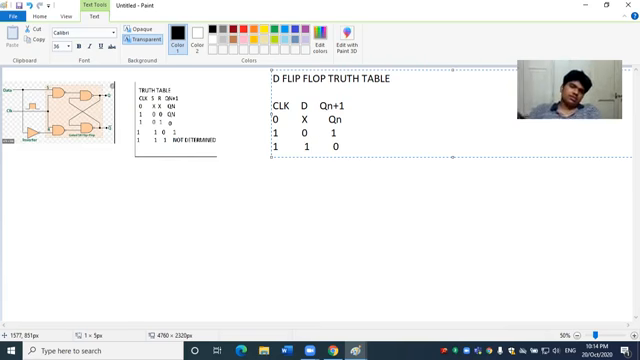
- Finish the table text and draw a rectangular border around the D flip-flop table
{"action": "left_click", "coordinate": [33, 16]}
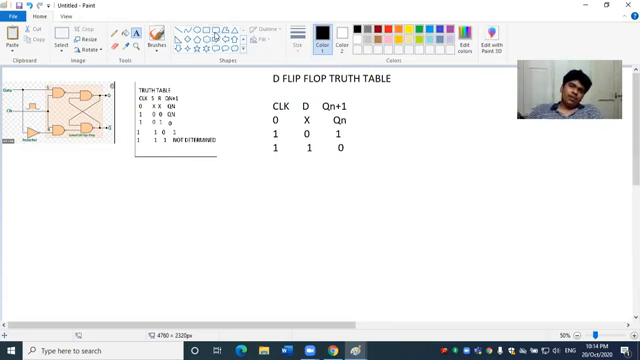
{"action": "left_click_drag", "start_coordinate": [240, 130], "coordinate": [250, 165]}
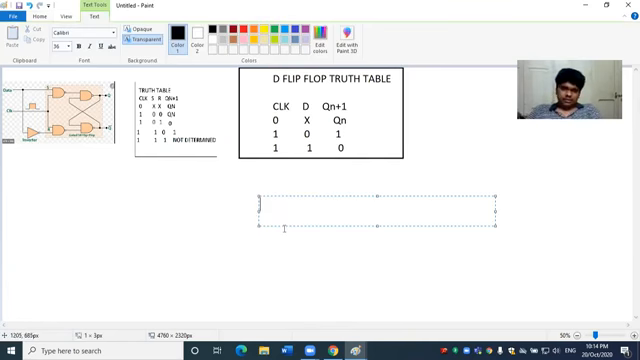
- Type the heading 'CHAR TABLE' with column headers Qn, D and Qn+1
{"action": "type", "text": "CHAR"}
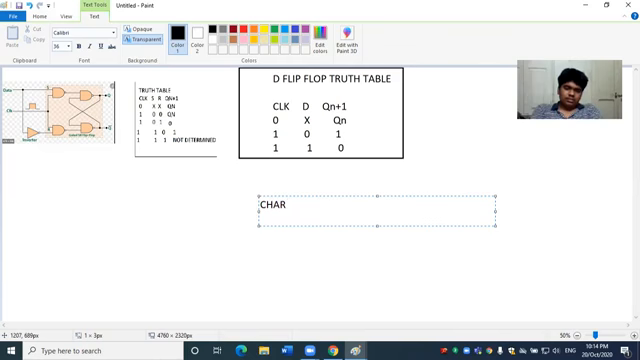
{"action": "type", "text": "TABLE"}
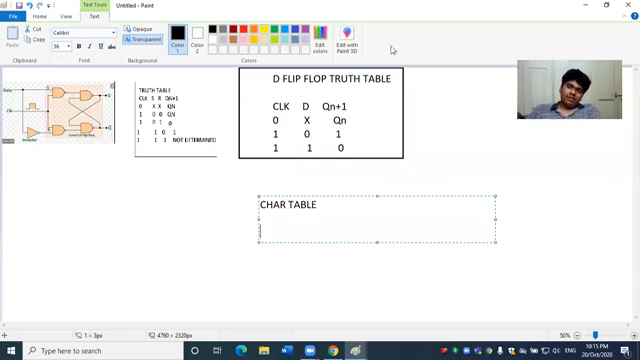
{"action": "type", "text": "Q"}
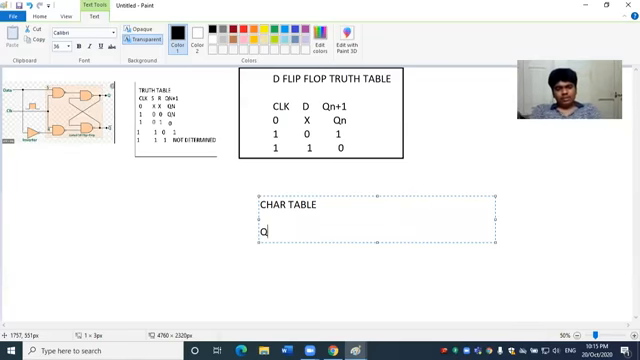
{"action": "type", "text": "n"}
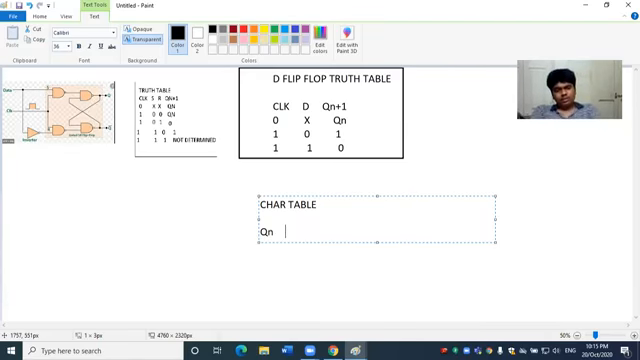
{"action": "type", "text": "D"}
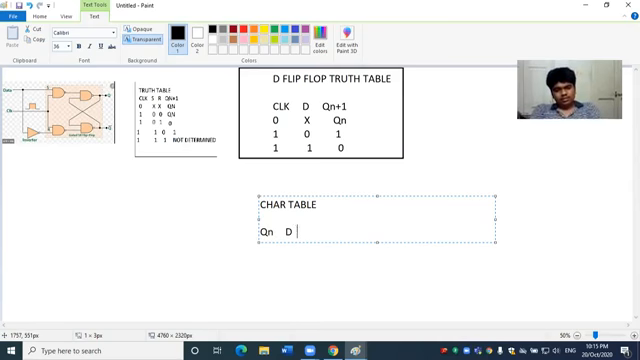
{"action": "type", "text": "Qn"}
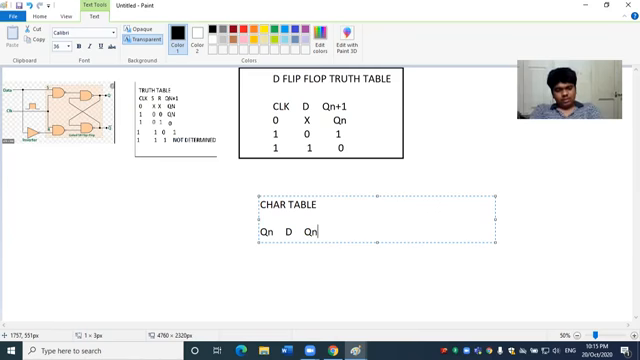
{"action": "type", "text": "+1"}
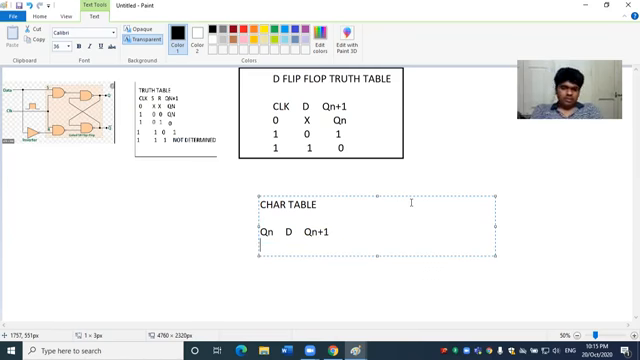
- Type the characteristic table's Qn column values 0, 0, 1, 1
{"action": "type", "text": "0"}
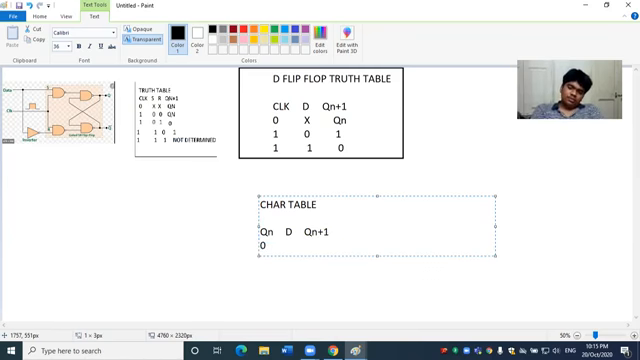
{"action": "type", "text": "0"}
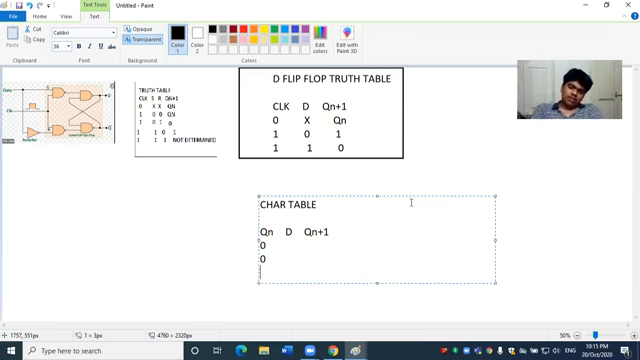
{"action": "type", "text": "10"}
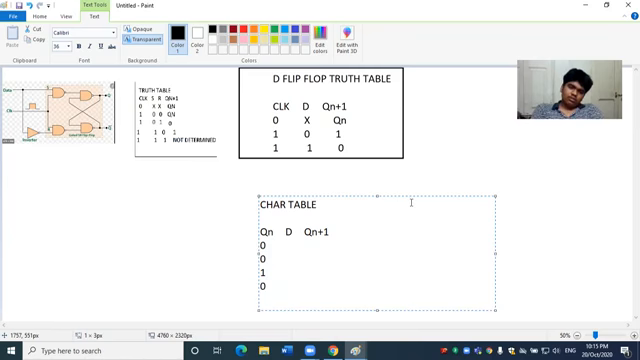
{"action": "type", "text": "1"}
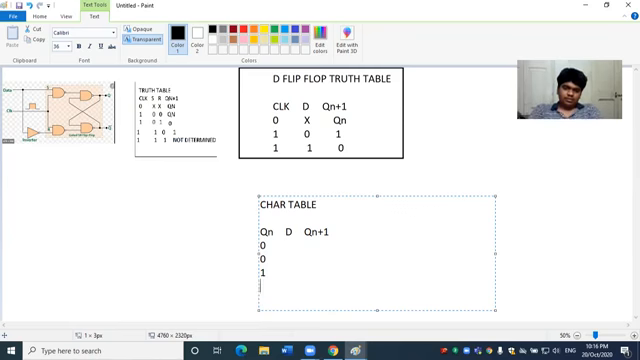
{"action": "type", "text": "1"}
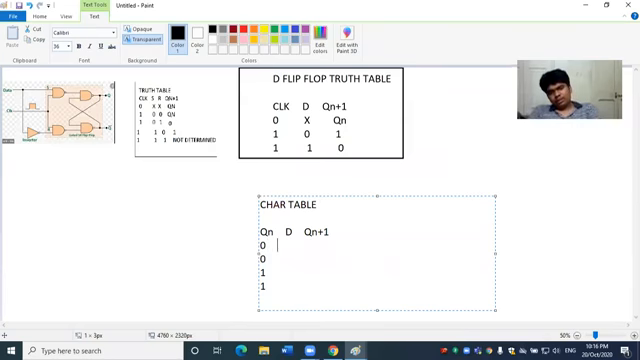
{"action": "type", "text": "0"}
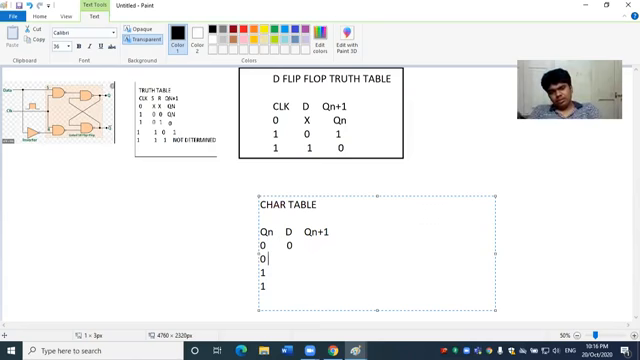
- Fill the D and Qn+1 columns so rows read 000, 011, 100, 111
{"action": "left_click", "coordinate": [281, 261]}
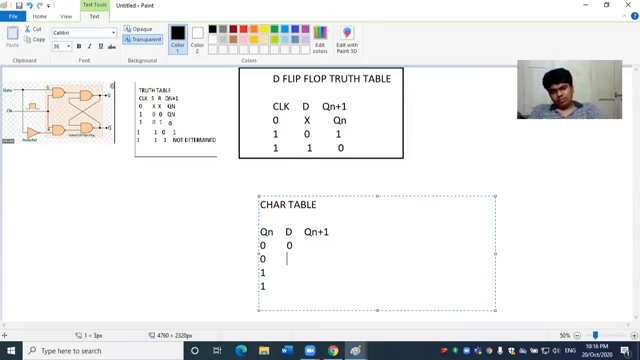
{"action": "type", "text": "1"}
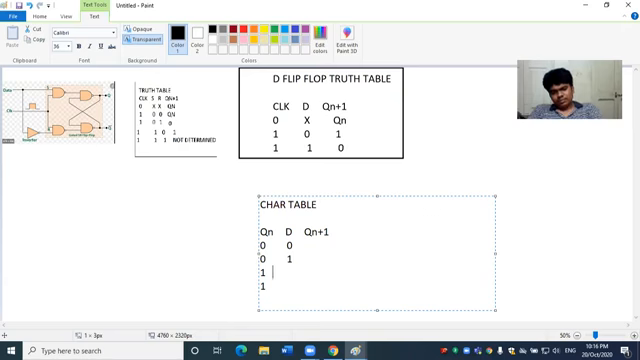
{"action": "type", "text": "0"}
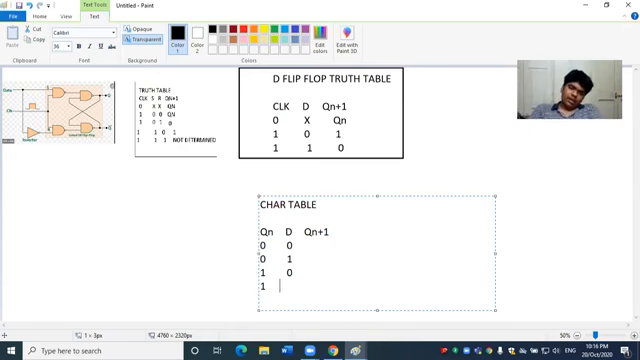
{"action": "type", "text": "1"}
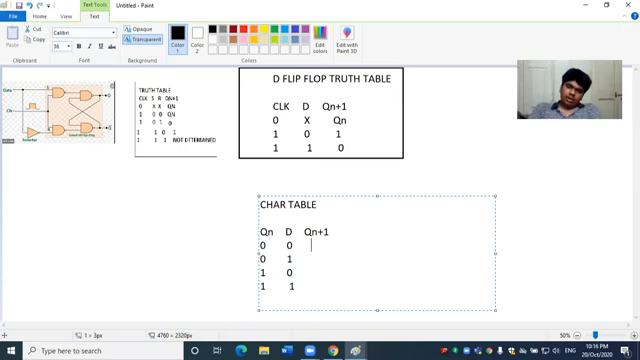
{"action": "type", "text": "0"}
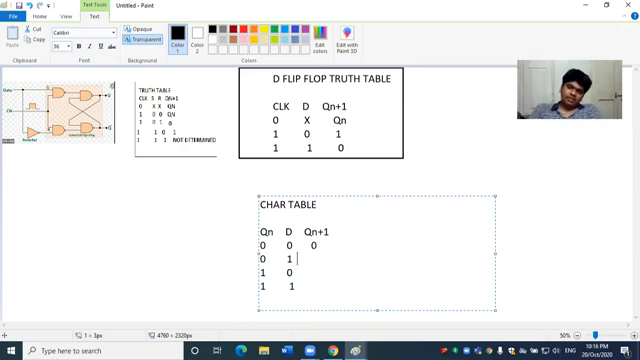
{"action": "type", "text": "1"}
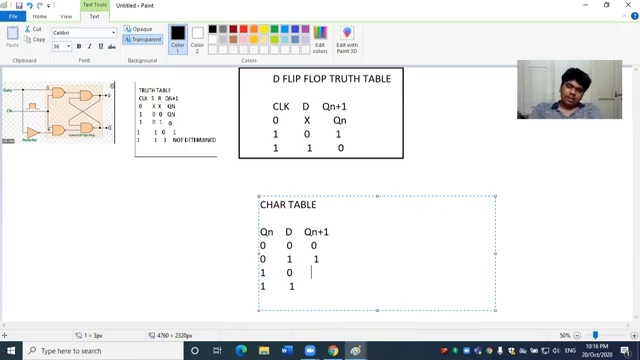
{"action": "type", "text": "0"}
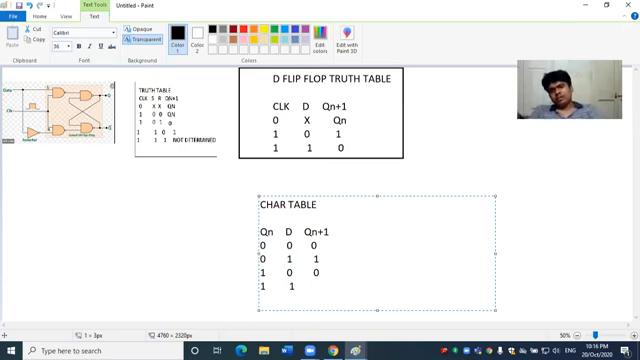
{"action": "type", "text": "1"}
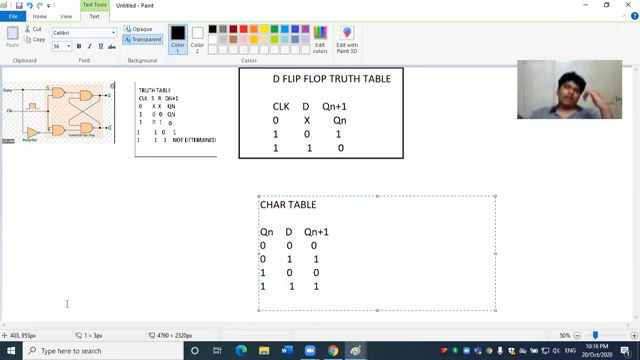